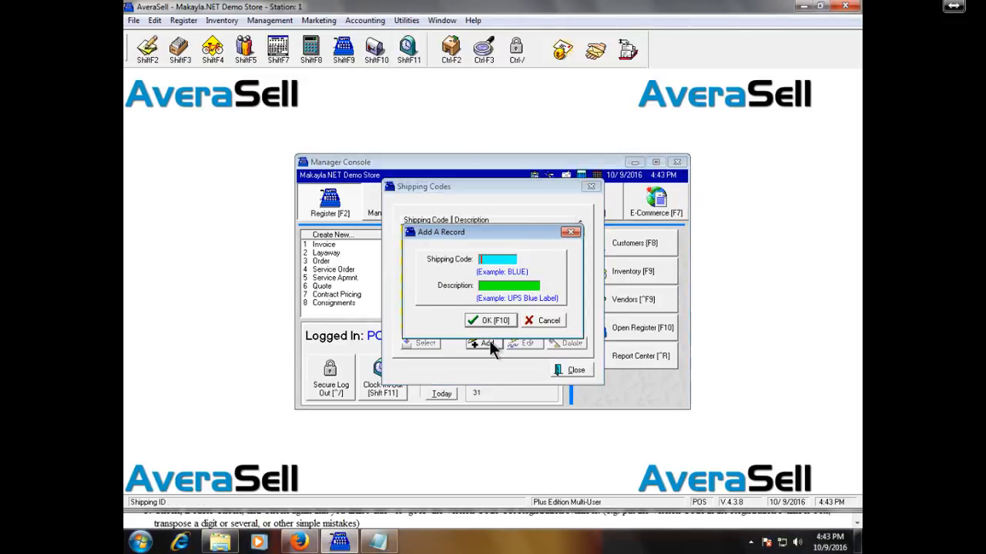
pyautogui.moveTo(506, 258)
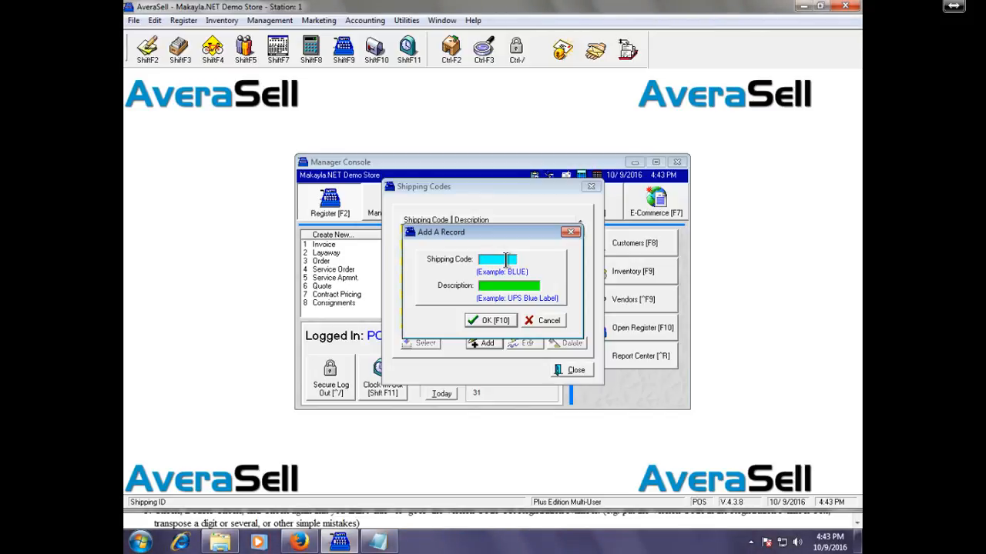
# Step: Add the shipping code FDO with description FEDEX OVERNIGHT
pyautogui.click(489, 321)
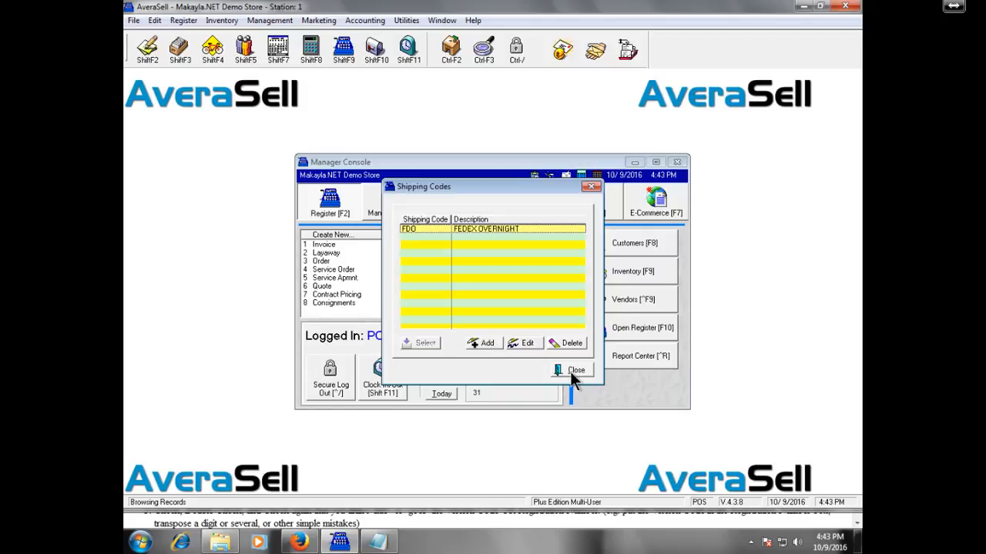
# Step: Close the shipping codes list and bring up the MICROSOFT (MSFT) vendor record
pyautogui.click(570, 369)
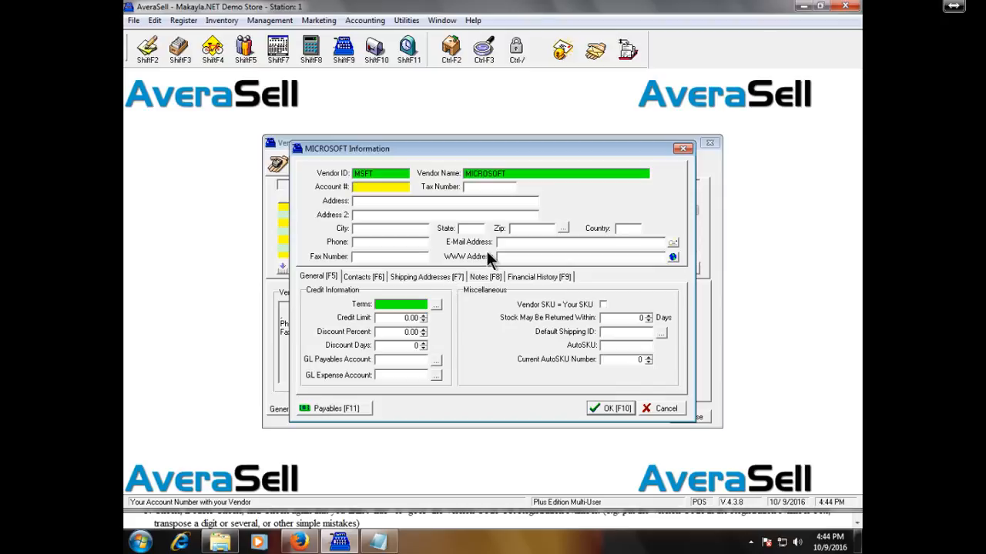
# Step: Show the MICROSOFT vendor's empty contacts list
pyautogui.click(364, 277)
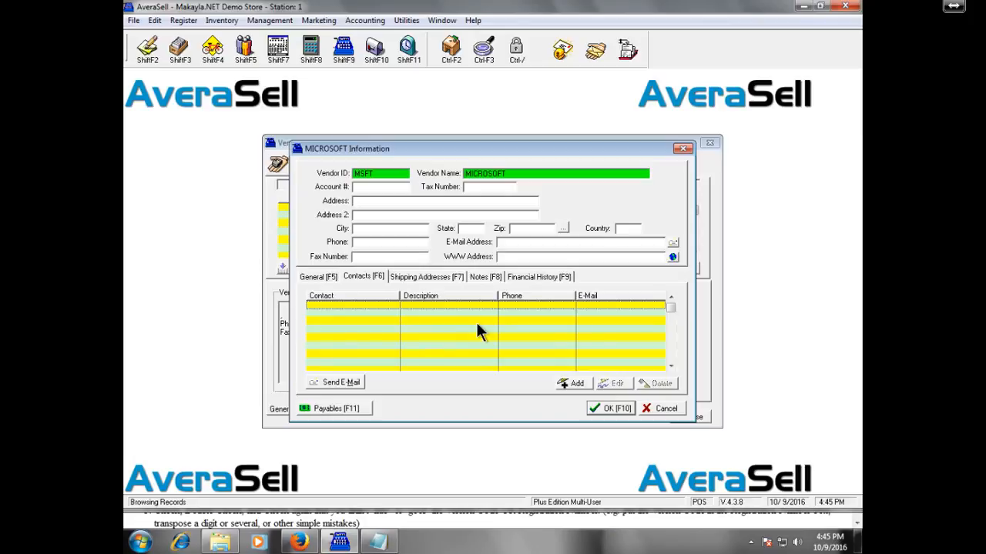
pyautogui.click(425, 278)
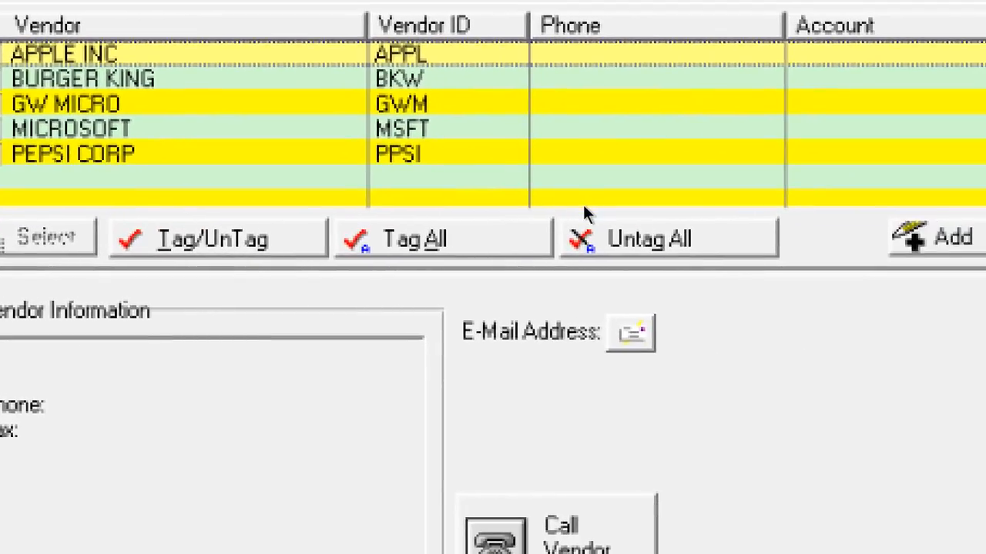
# Step: Bring up the BURGER KING (BKW) vendor record with DEFAULT terms
pyautogui.doubleClick(83, 77)
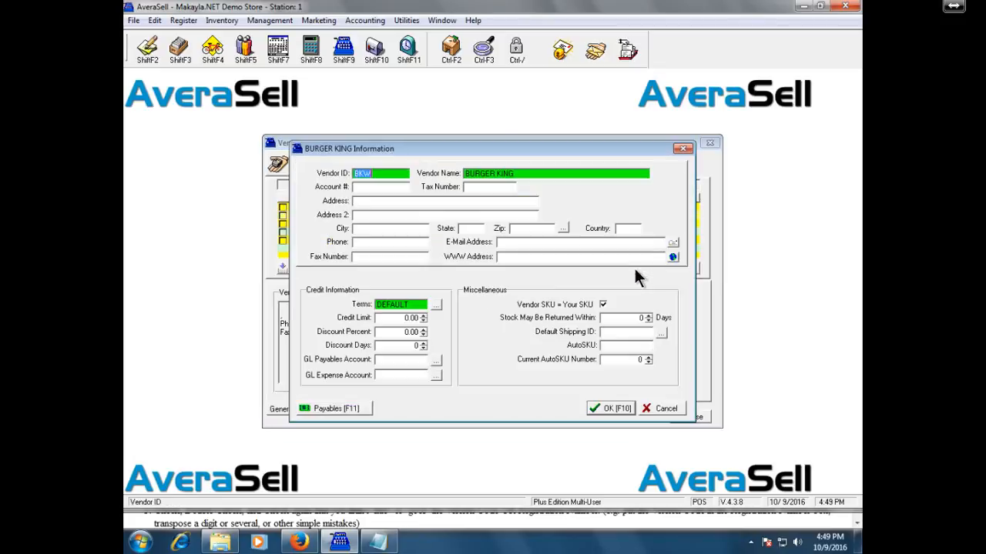